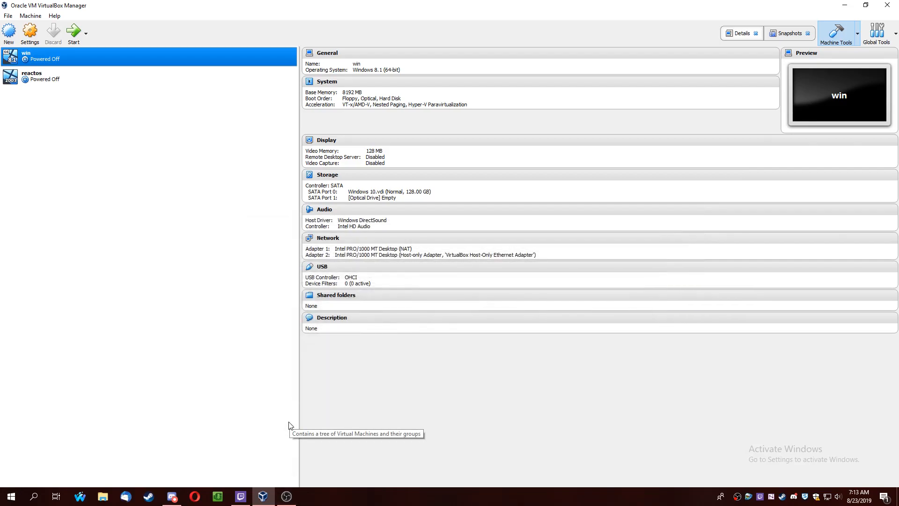
pyautogui.moveTo(145, 203)
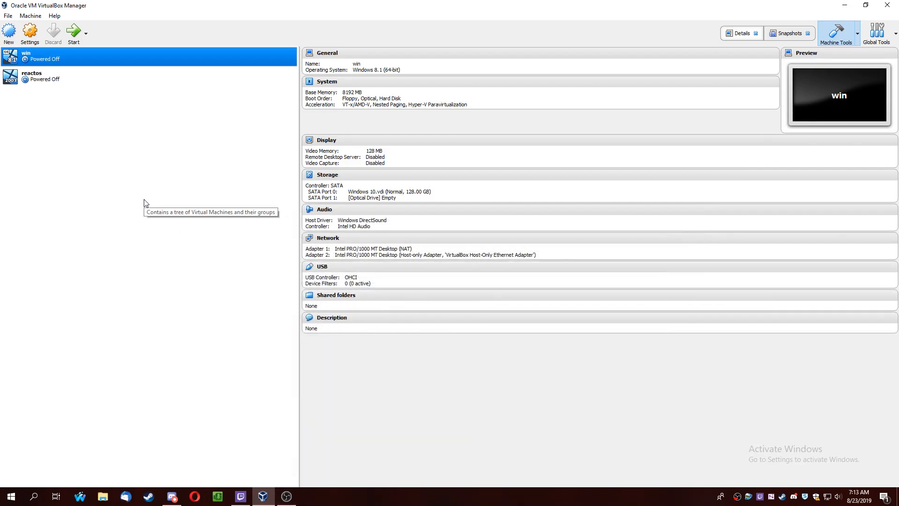
pyautogui.moveTo(6, 108)
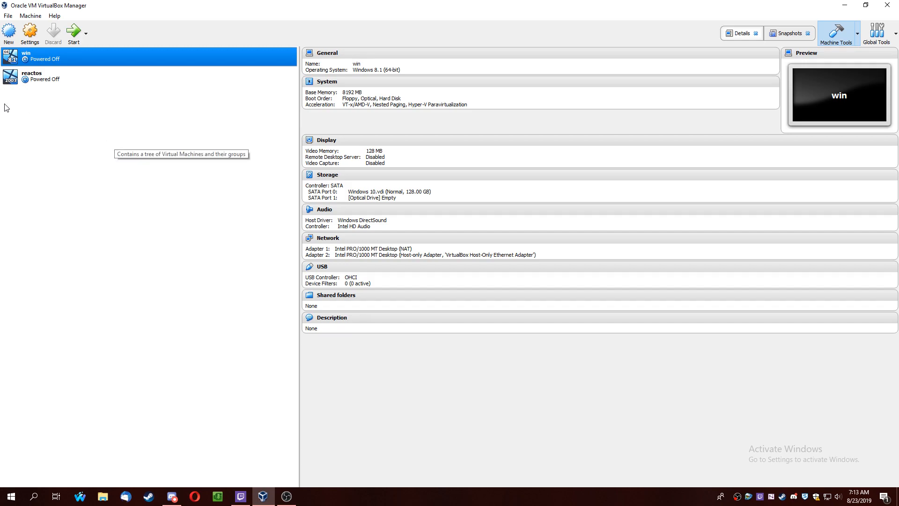
# Step: Create a new machine named 'Windows 7' with 8192 MB memory and a 32 GB VDI disk
pyautogui.click(9, 30)
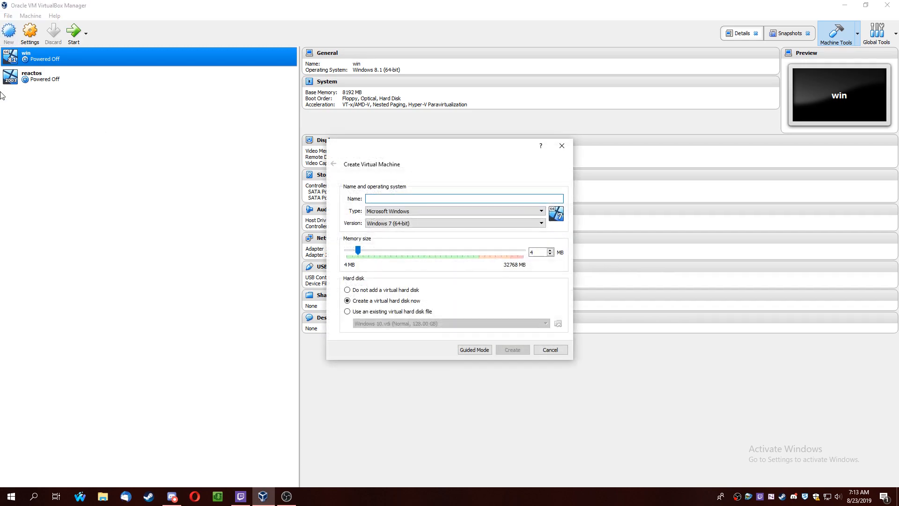
pyautogui.write('Windows 7')
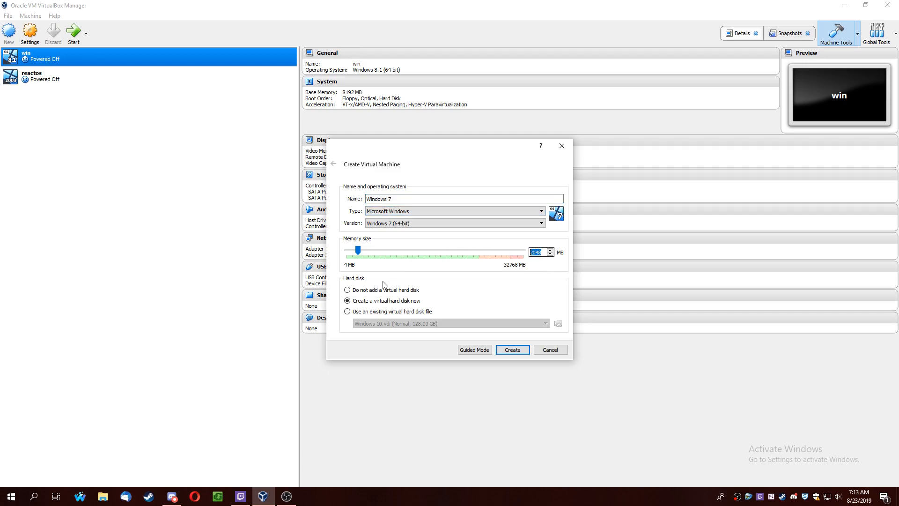
pyautogui.click(511, 349)
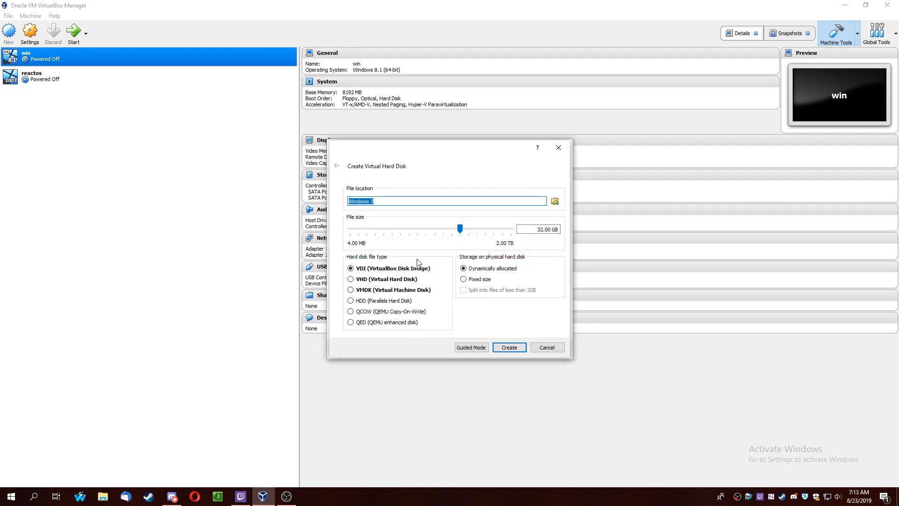
pyautogui.click(507, 347)
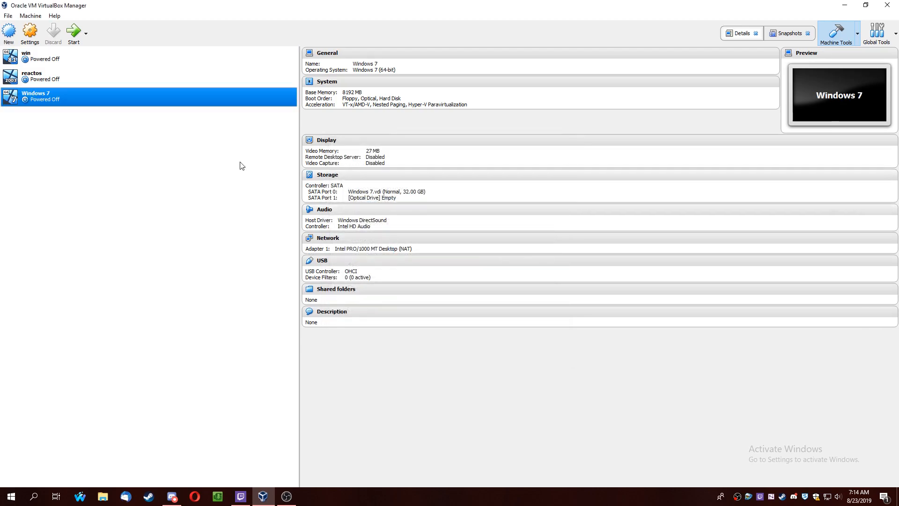
pyautogui.moveTo(197, 150)
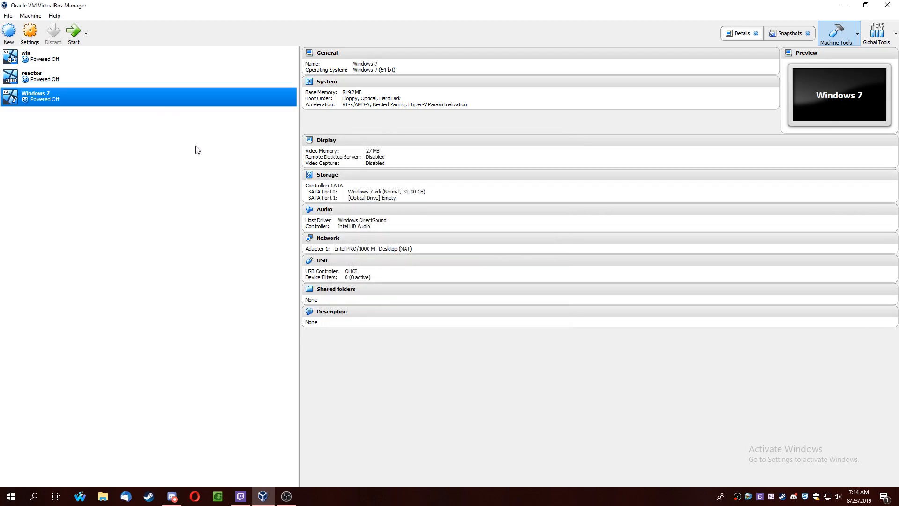
pyautogui.moveTo(164, 144)
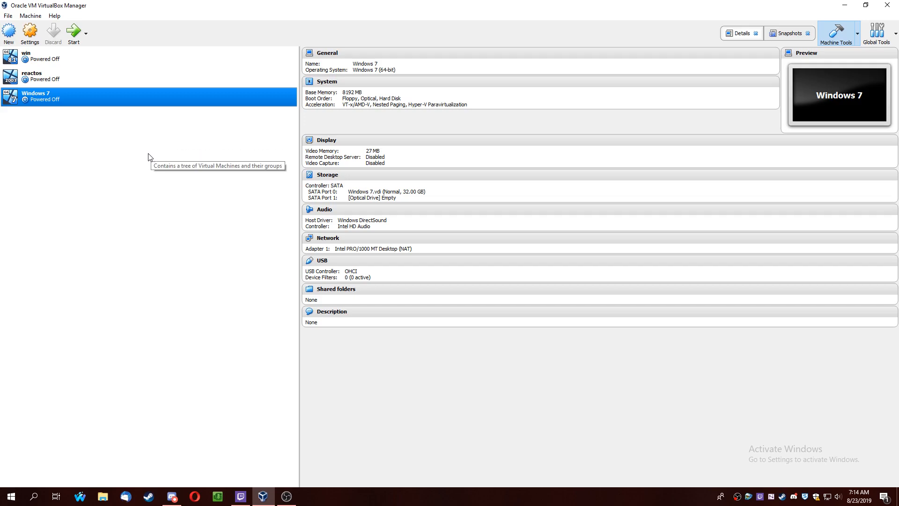
# Step: In Display settings, enable 3D acceleration and raise video memory to the 256 MB maximum
pyautogui.click(29, 32)
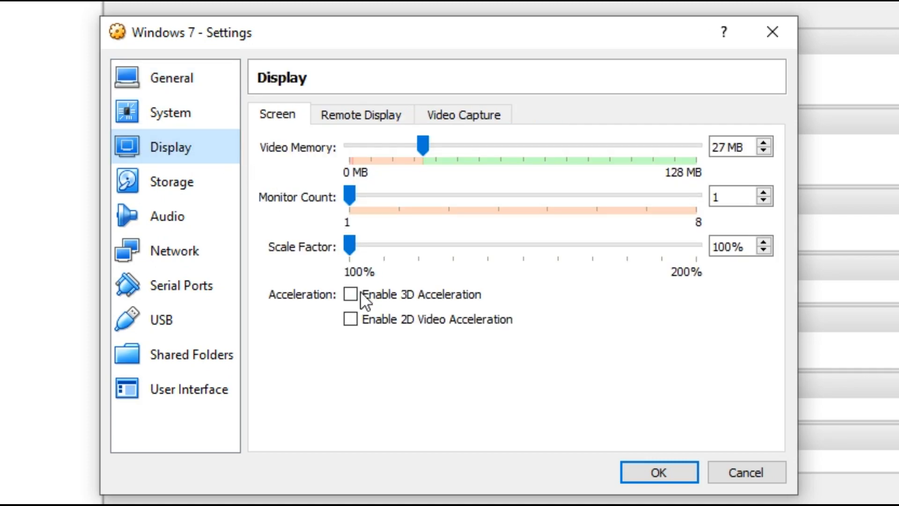
pyautogui.moveTo(367, 304)
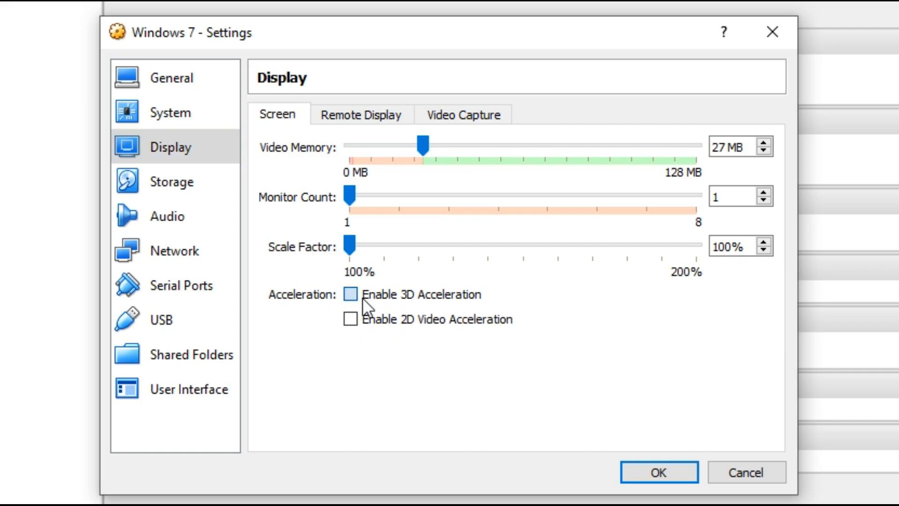
pyautogui.click(351, 294)
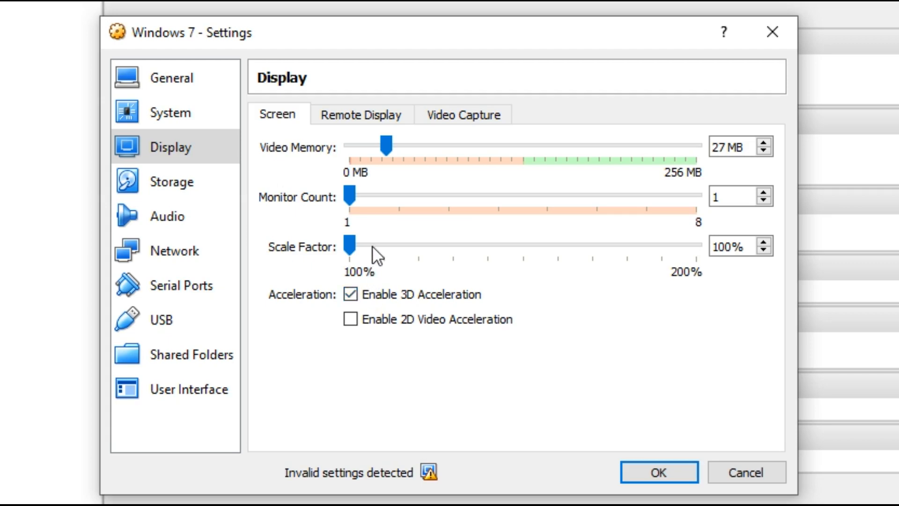
pyautogui.moveTo(385, 147); pyautogui.dragTo(393, 146)
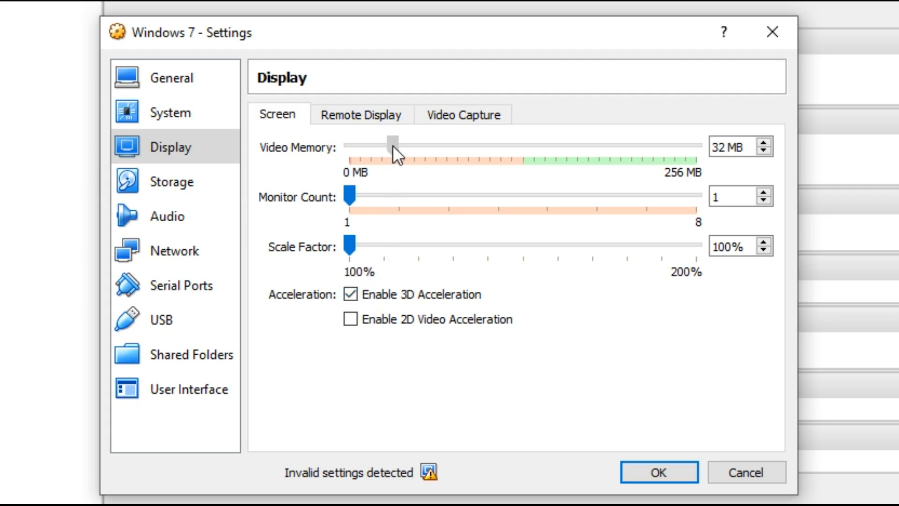
pyautogui.moveTo(393, 145); pyautogui.dragTo(507, 145)
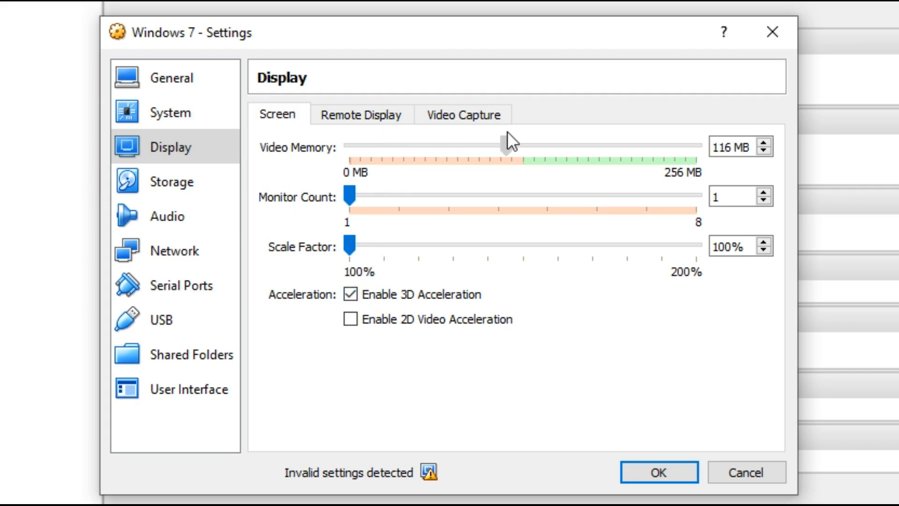
pyautogui.moveTo(509, 143); pyautogui.dragTo(654, 144)
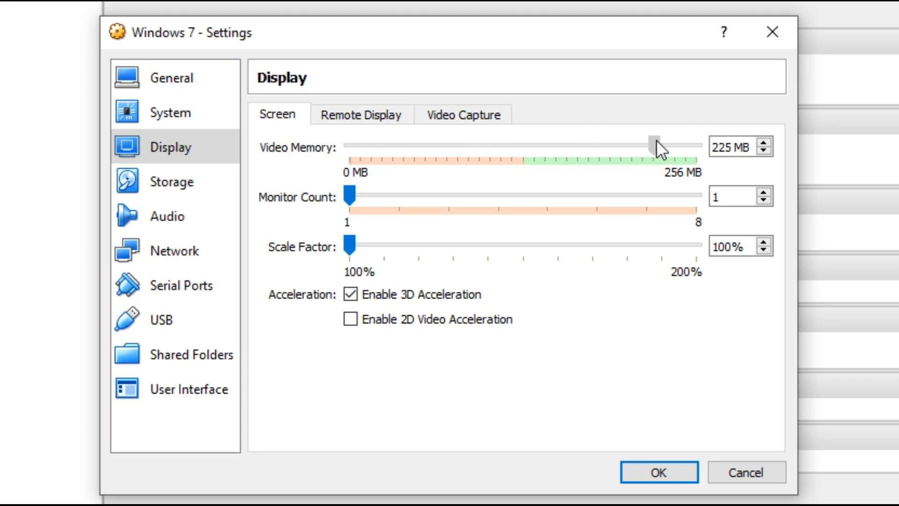
pyautogui.moveTo(654, 147); pyautogui.dragTo(694, 146)
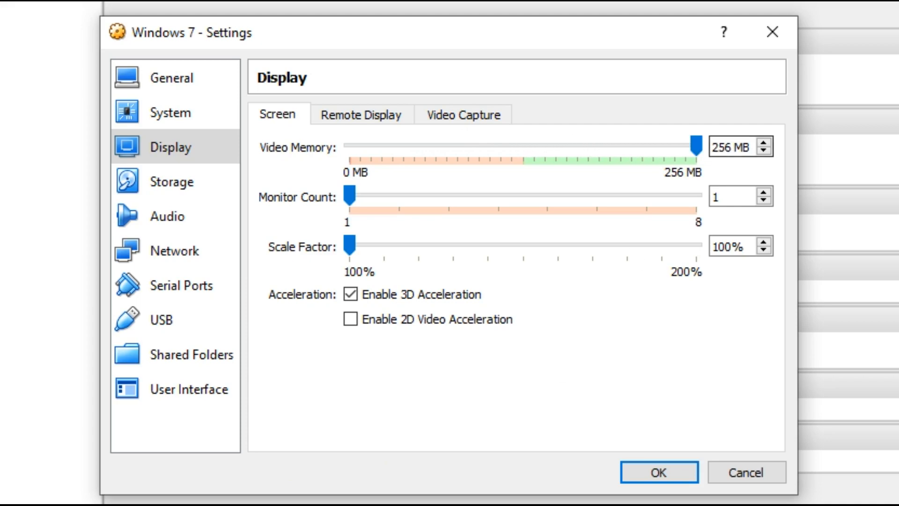
pyautogui.click(659, 473)
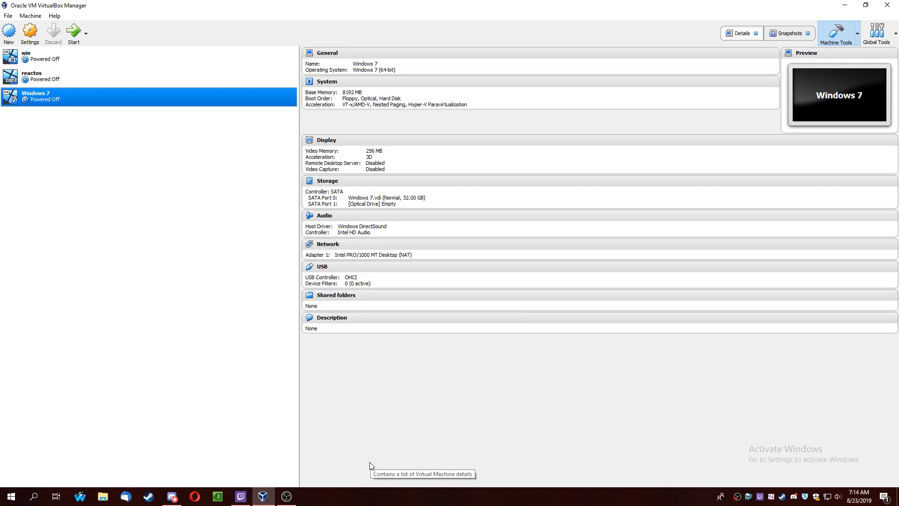
# Step: Start the Windows 7 machine and let it boot to the desktop
pyautogui.click(72, 30)
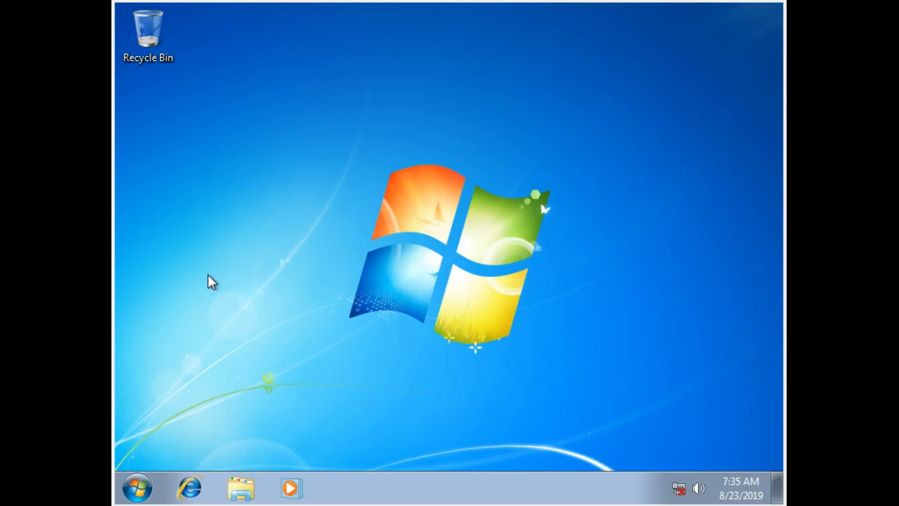
# Step: From Explorer on CD Drive (D:), launch the VBoxWindowsAdditions installer
pyautogui.click(240, 488)
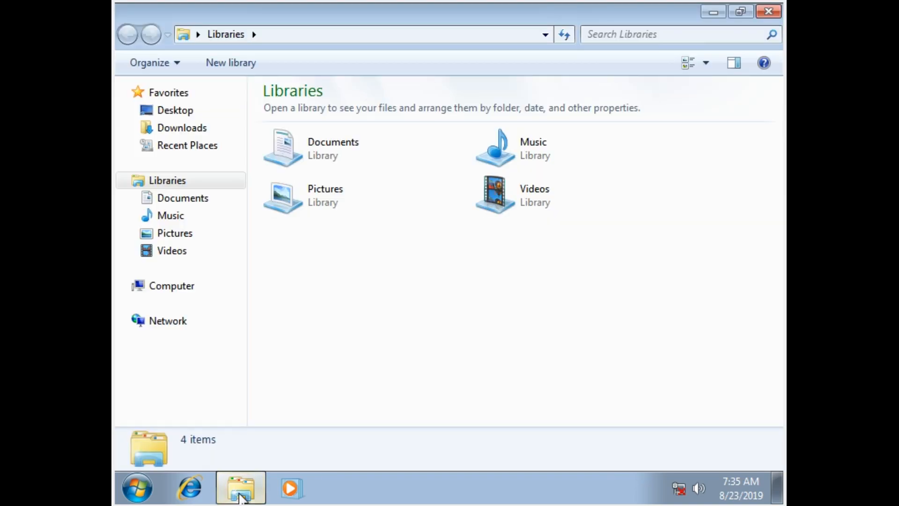
pyautogui.click(170, 285)
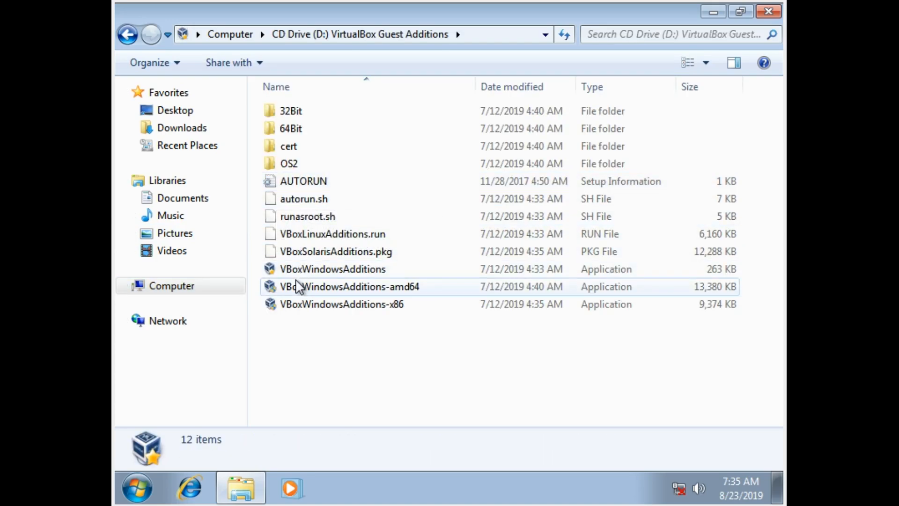
pyautogui.click(333, 269)
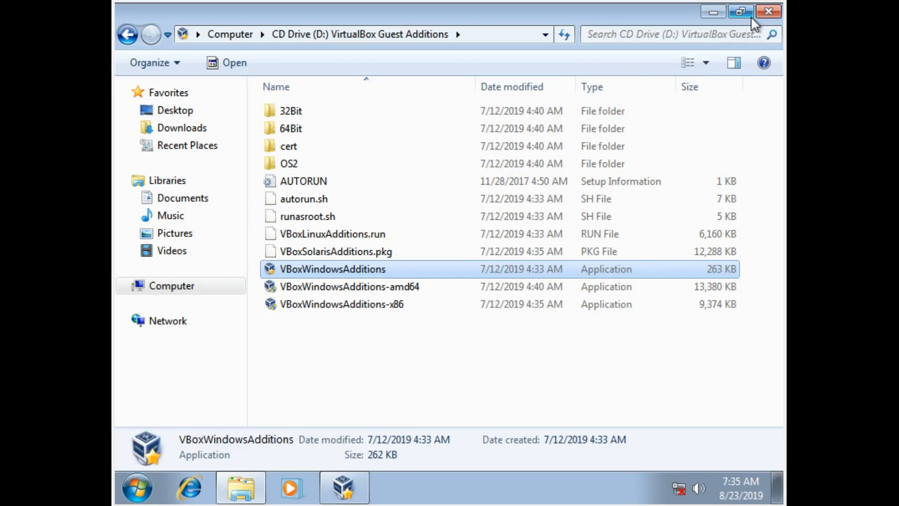
pyautogui.doubleClick(333, 268)
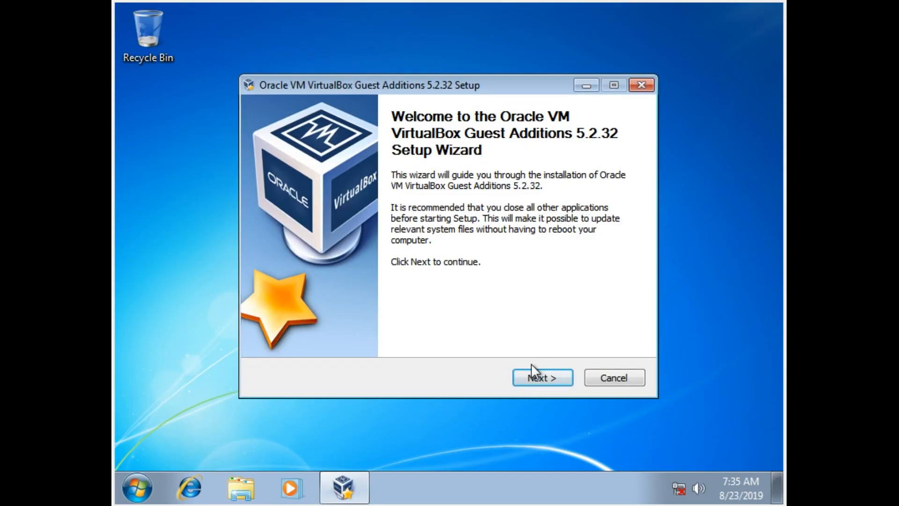
# Step: Install Guest Additions 5.2.32 with full Direct3D support, then reboot the guest now
pyautogui.click(541, 378)
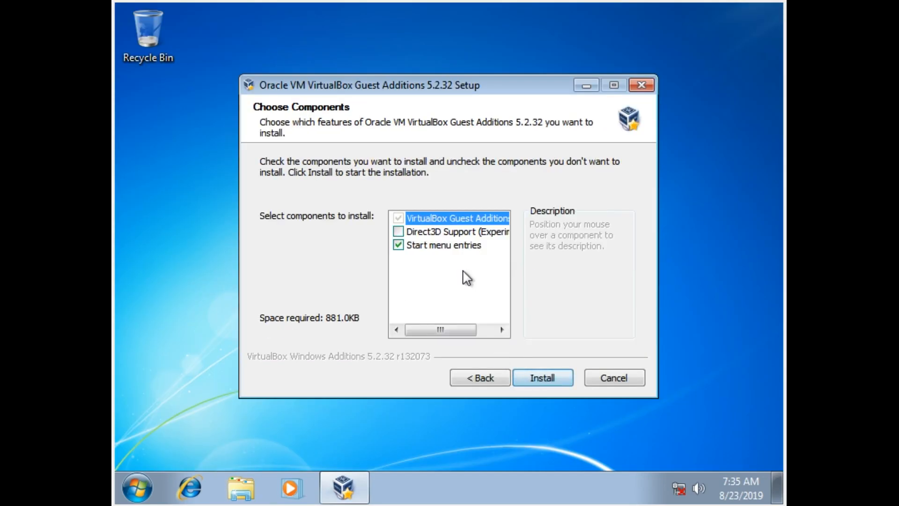
pyautogui.moveTo(459, 232)
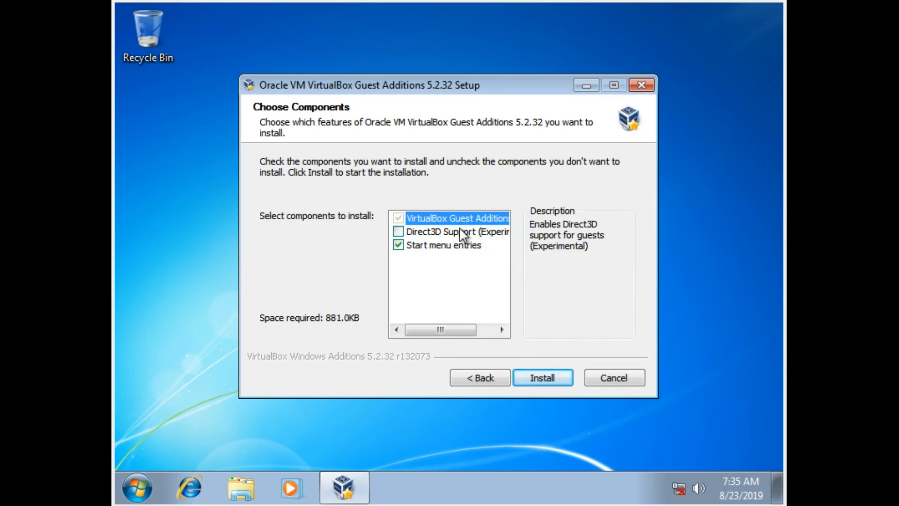
pyautogui.moveTo(442, 328); pyautogui.dragTo(459, 329)
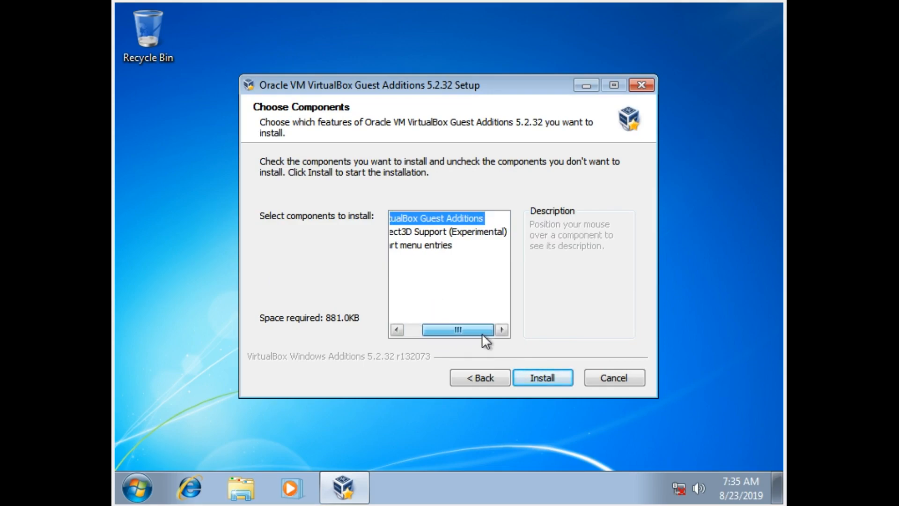
pyautogui.click(541, 378)
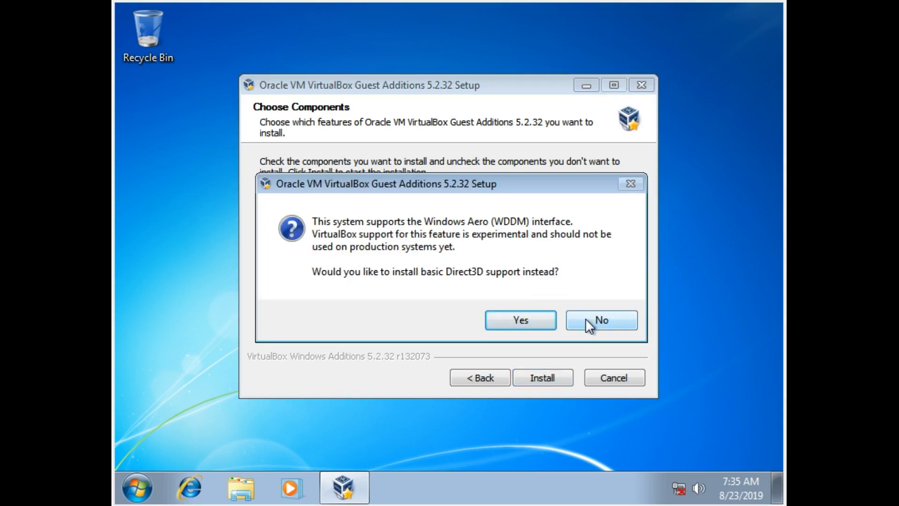
pyautogui.click(600, 320)
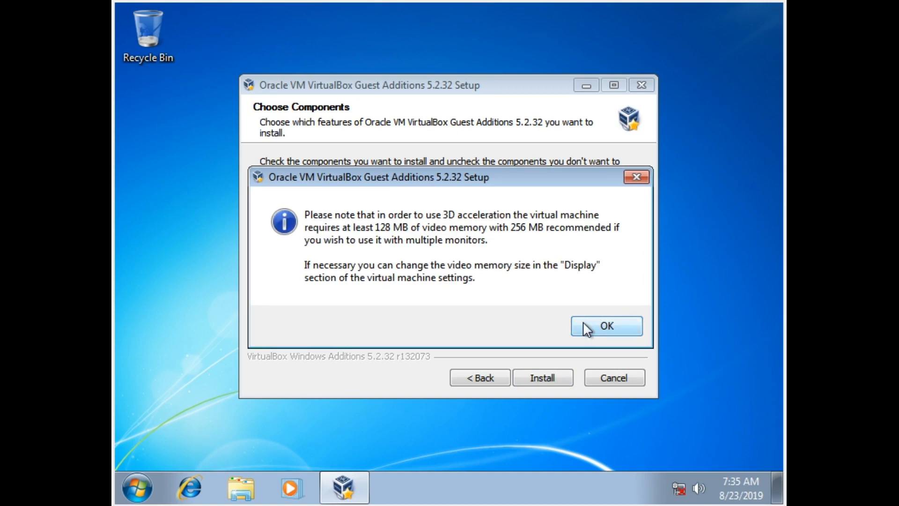
pyautogui.click(606, 326)
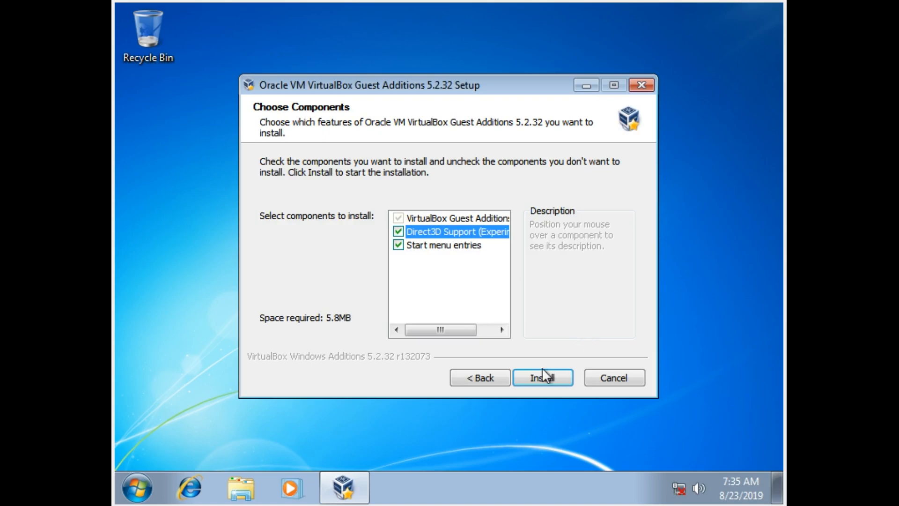
pyautogui.click(541, 377)
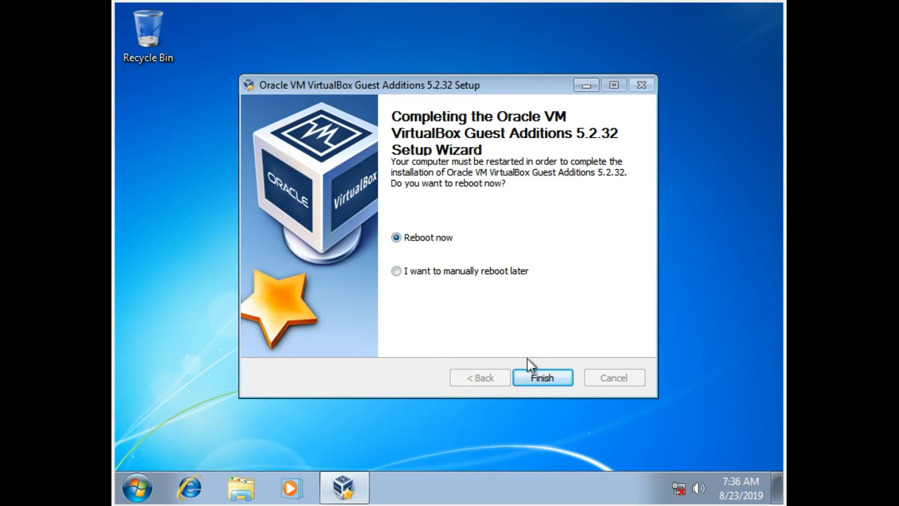
pyautogui.click(541, 377)
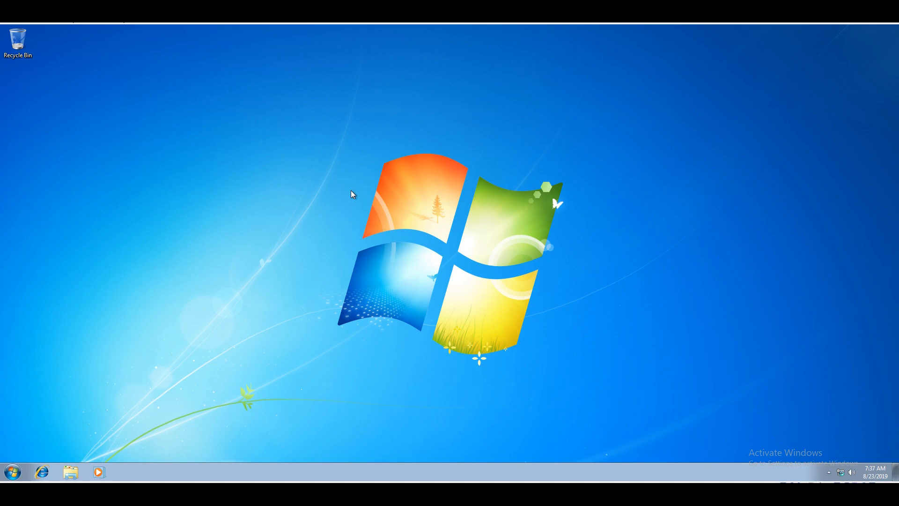
# Step: Personalize the desktop and apply the Windows 7 Aero theme
pyautogui.rightClick(353, 195)
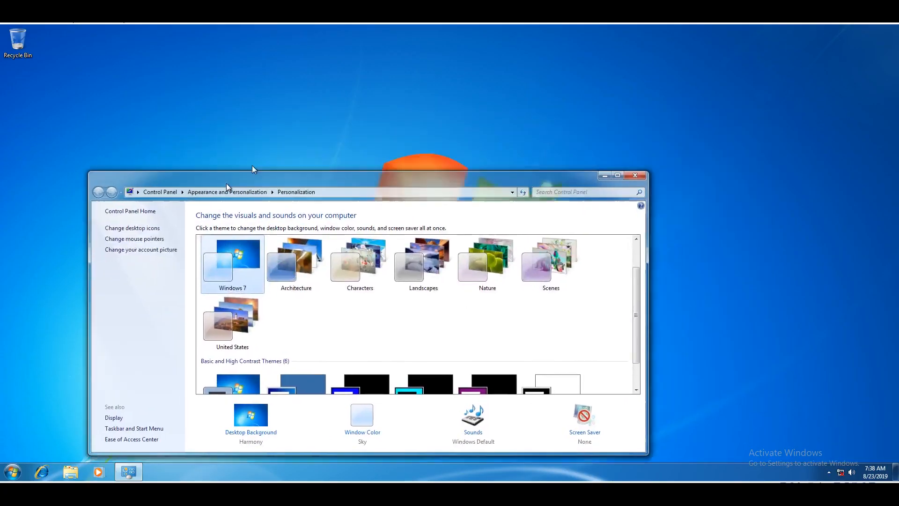
pyautogui.click(635, 176)
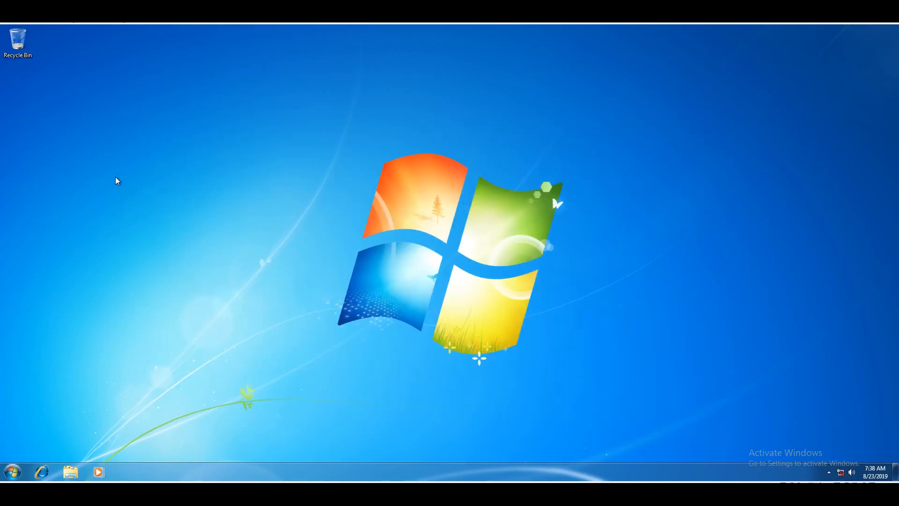
pyautogui.moveTo(10, 481)
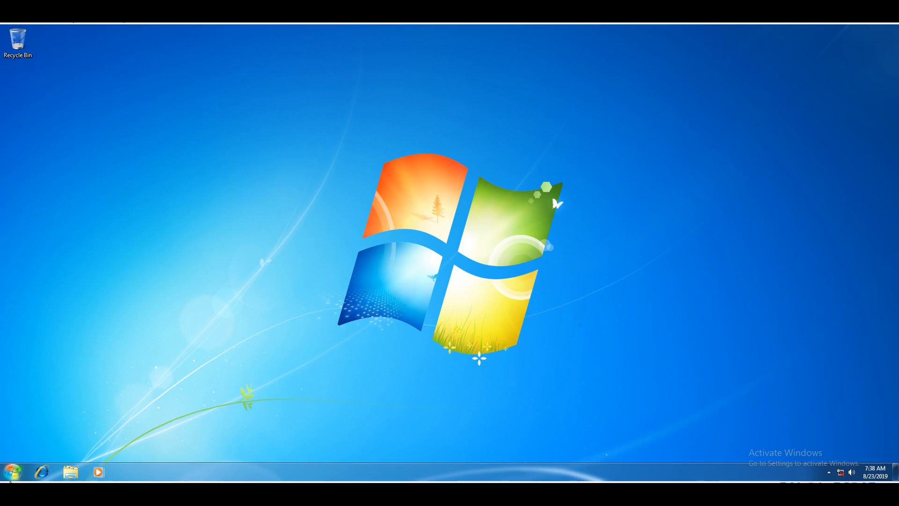
# Step: Open Computer, switch to the Pictures library and drag its window to show the Aero glass
pyautogui.click(11, 472)
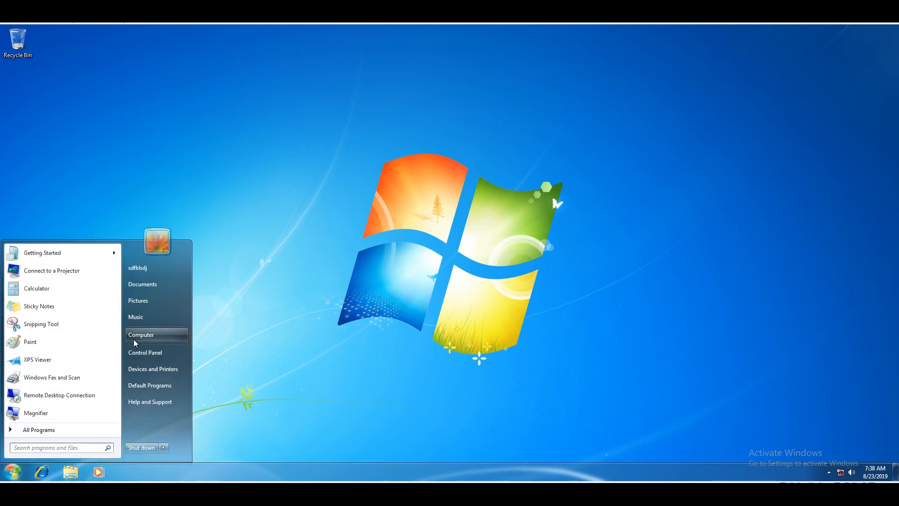
pyautogui.click(141, 335)
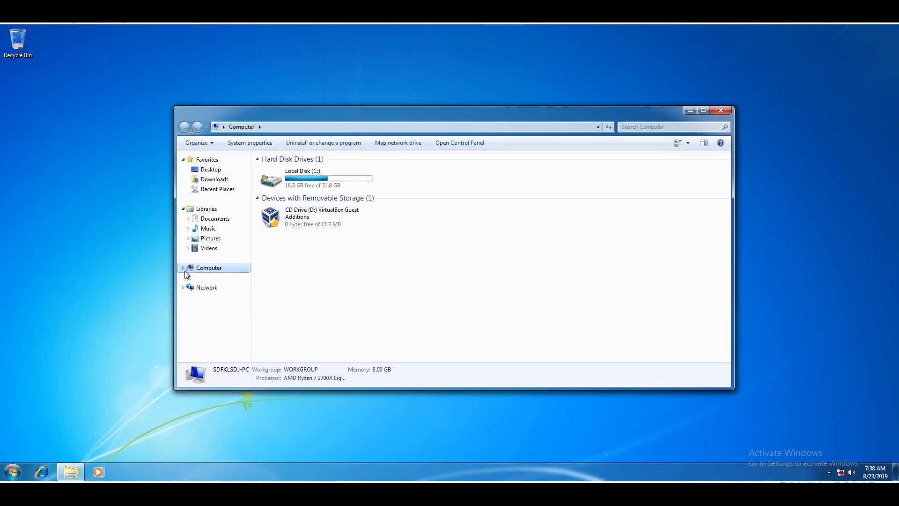
pyautogui.click(211, 238)
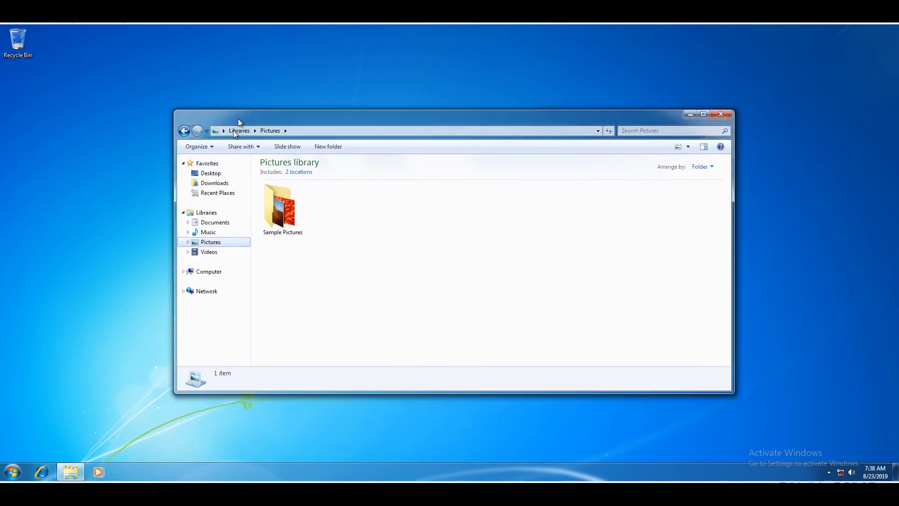
pyautogui.moveTo(238, 122); pyautogui.dragTo(198, 92)
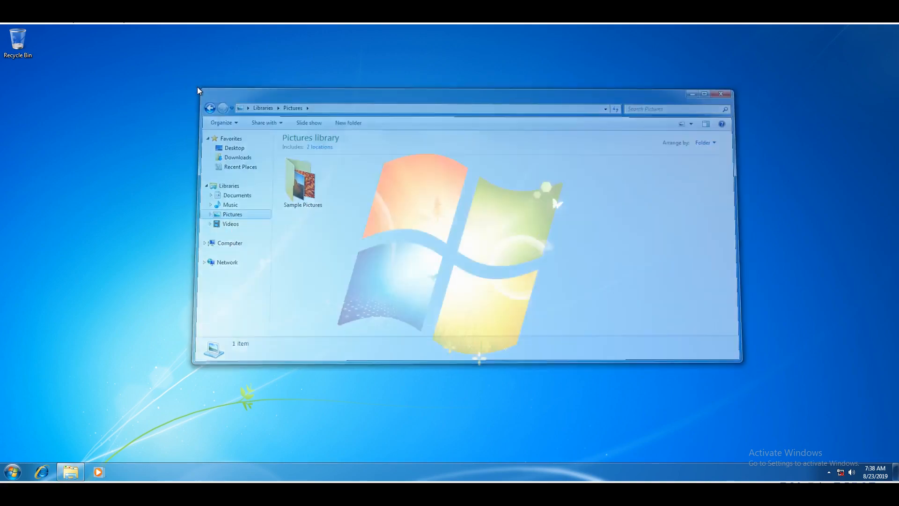